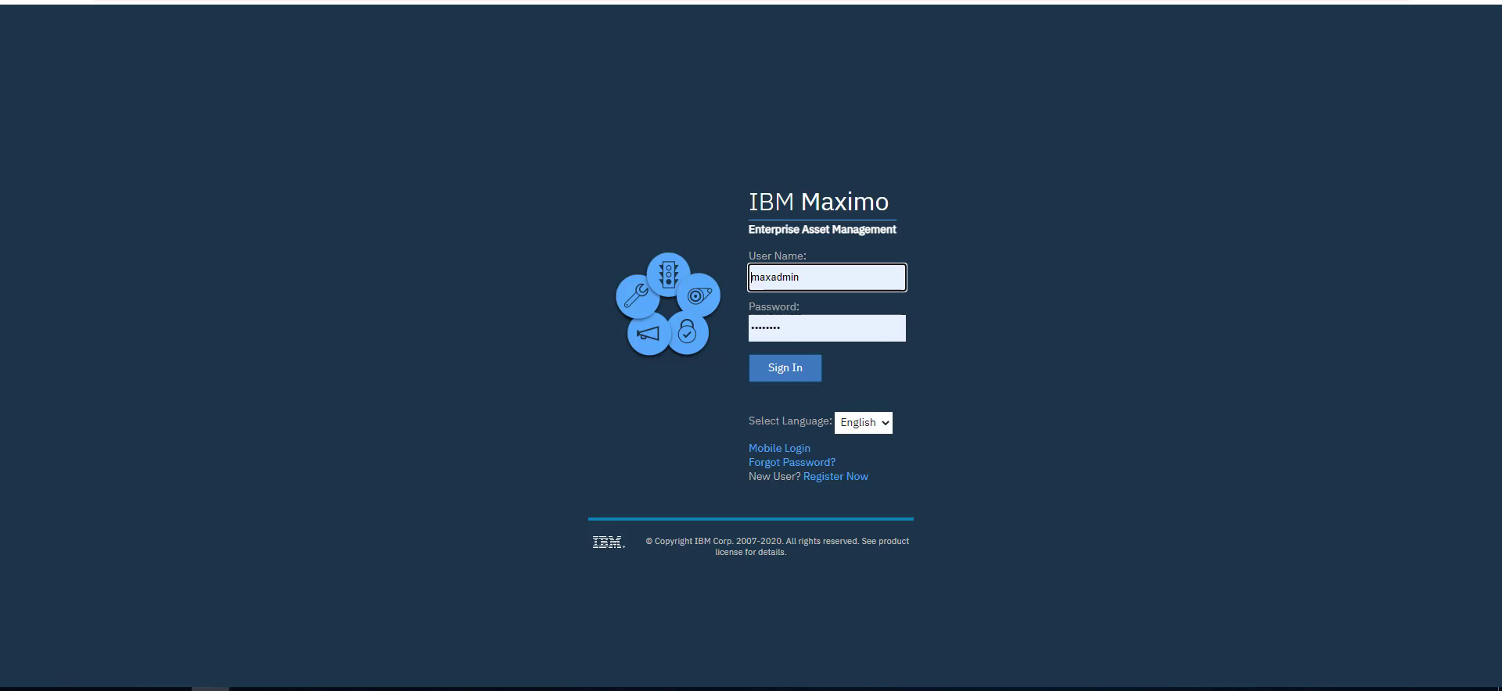
Sign in to Maximo as the administrator with the pre-filled credentials
{"action": "left_click", "coordinate": [785, 368]}
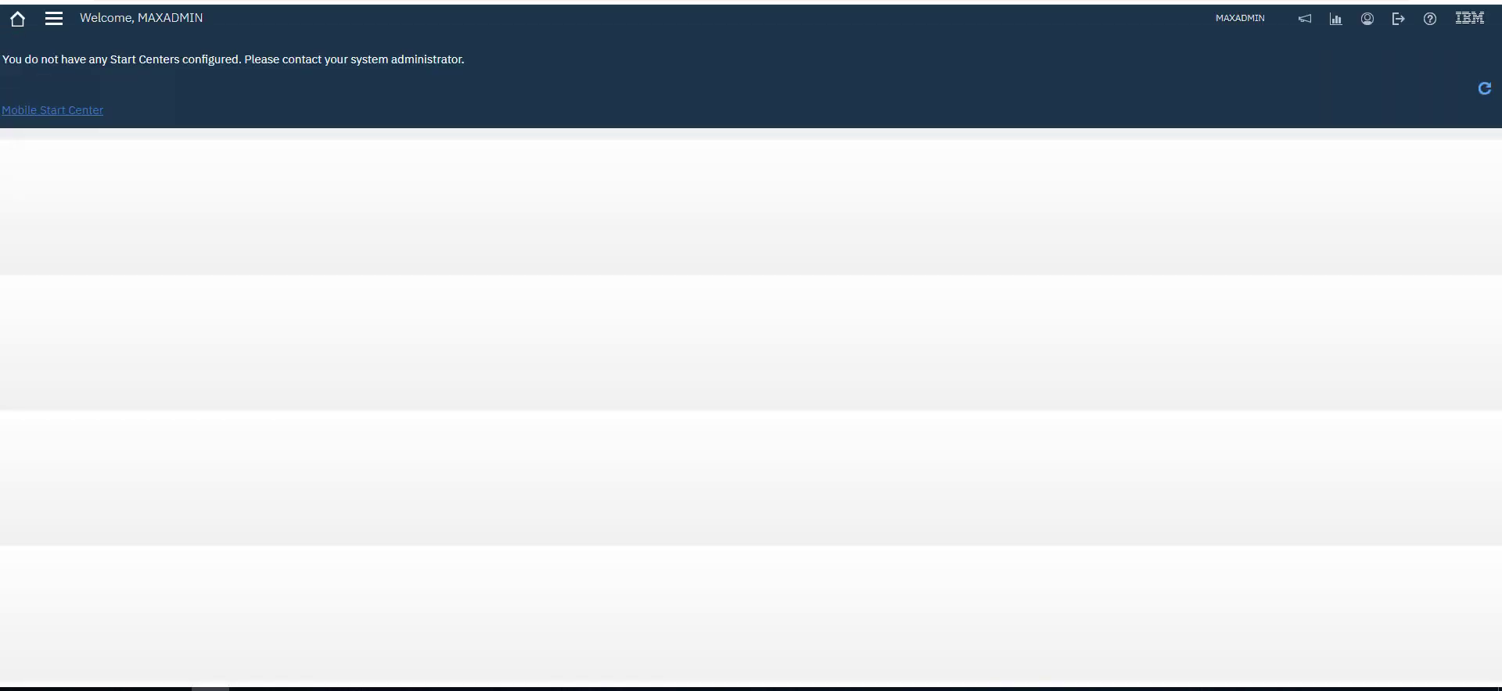
Go to Security > Security Groups from the navigation menu
{"action": "left_click", "coordinate": [54, 17]}
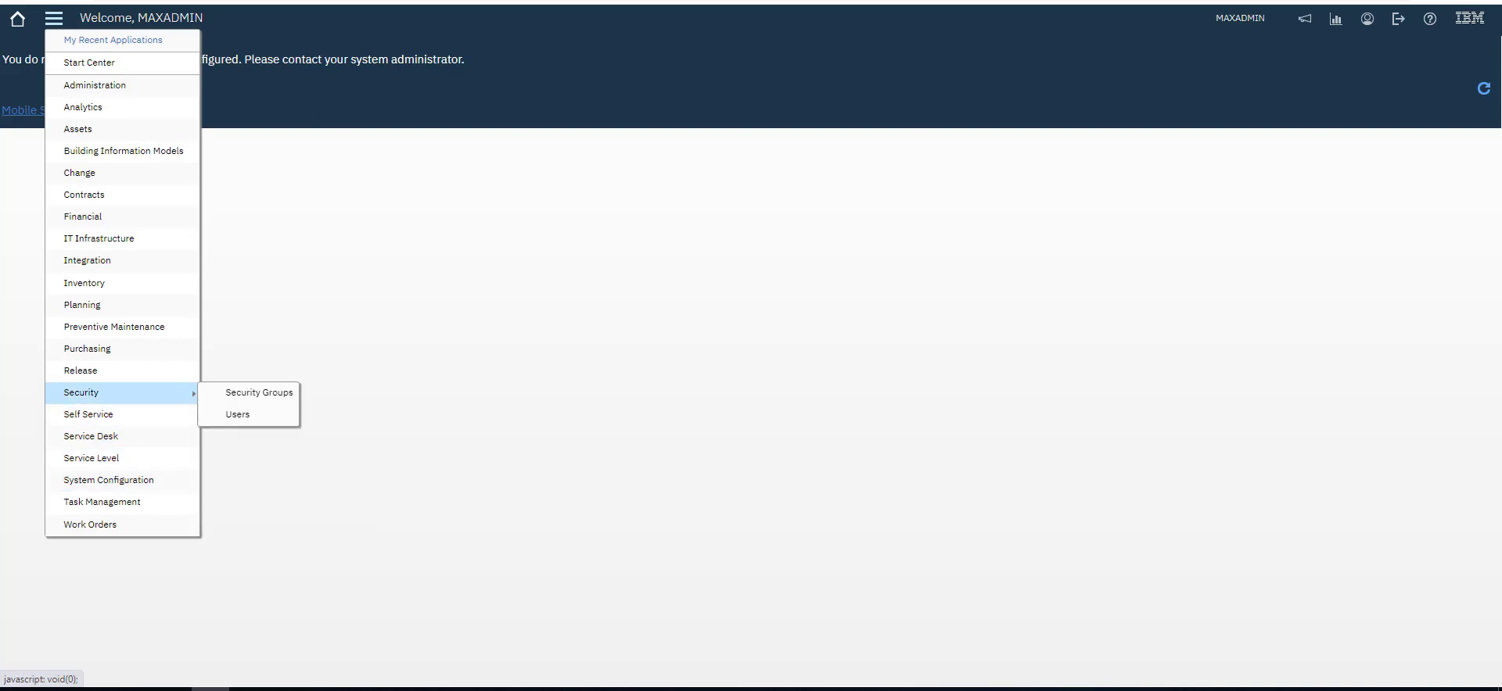
{"action": "left_click", "coordinate": [257, 393]}
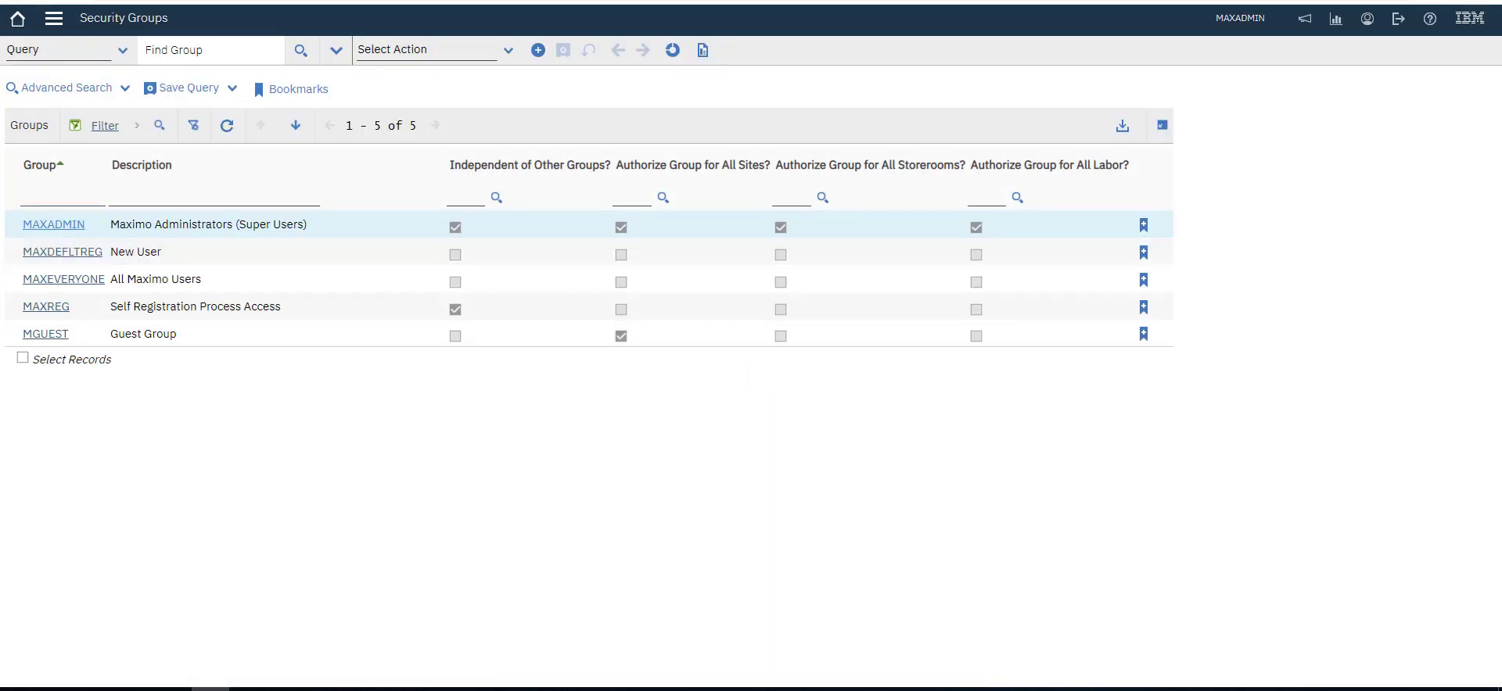
Open the MAXADMIN group and display its Object Structures tab with 167 entries
{"action": "left_click", "coordinate": [54, 225]}
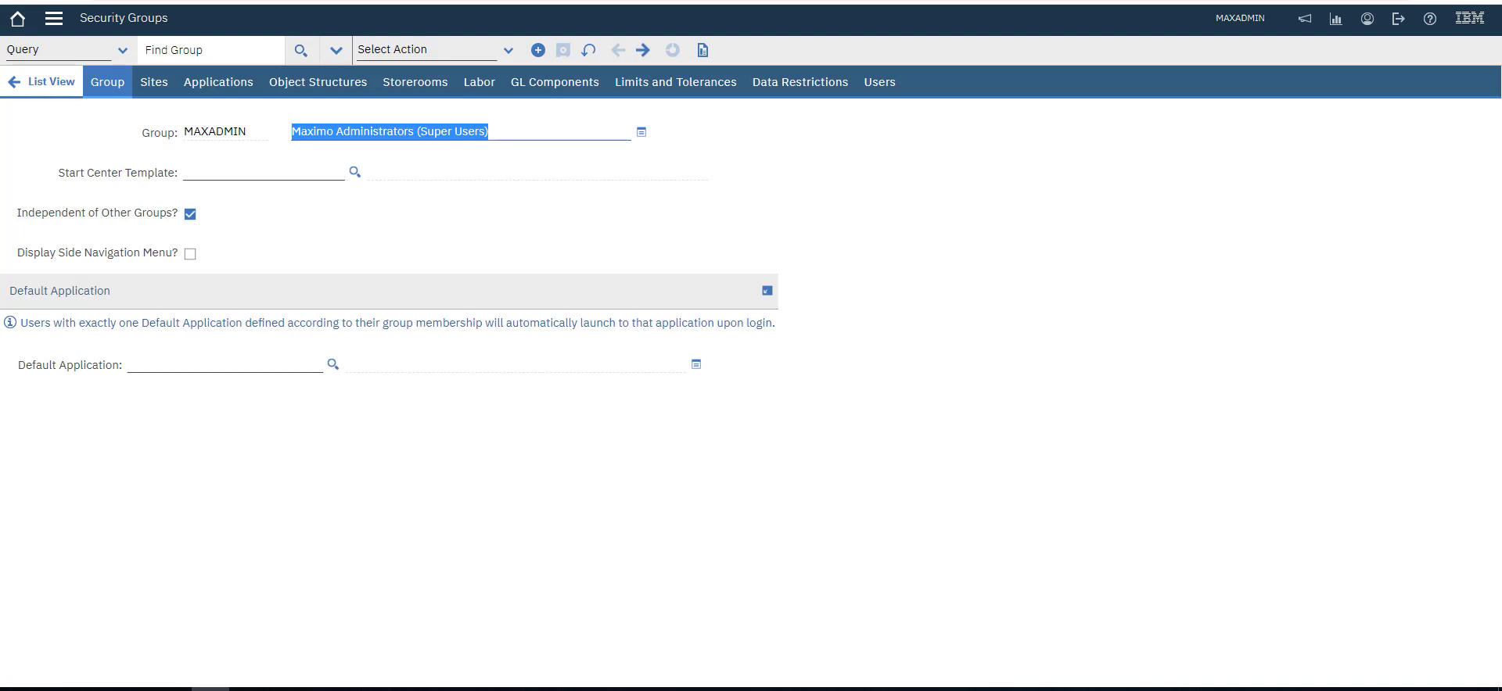
{"action": "left_click", "coordinate": [317, 81]}
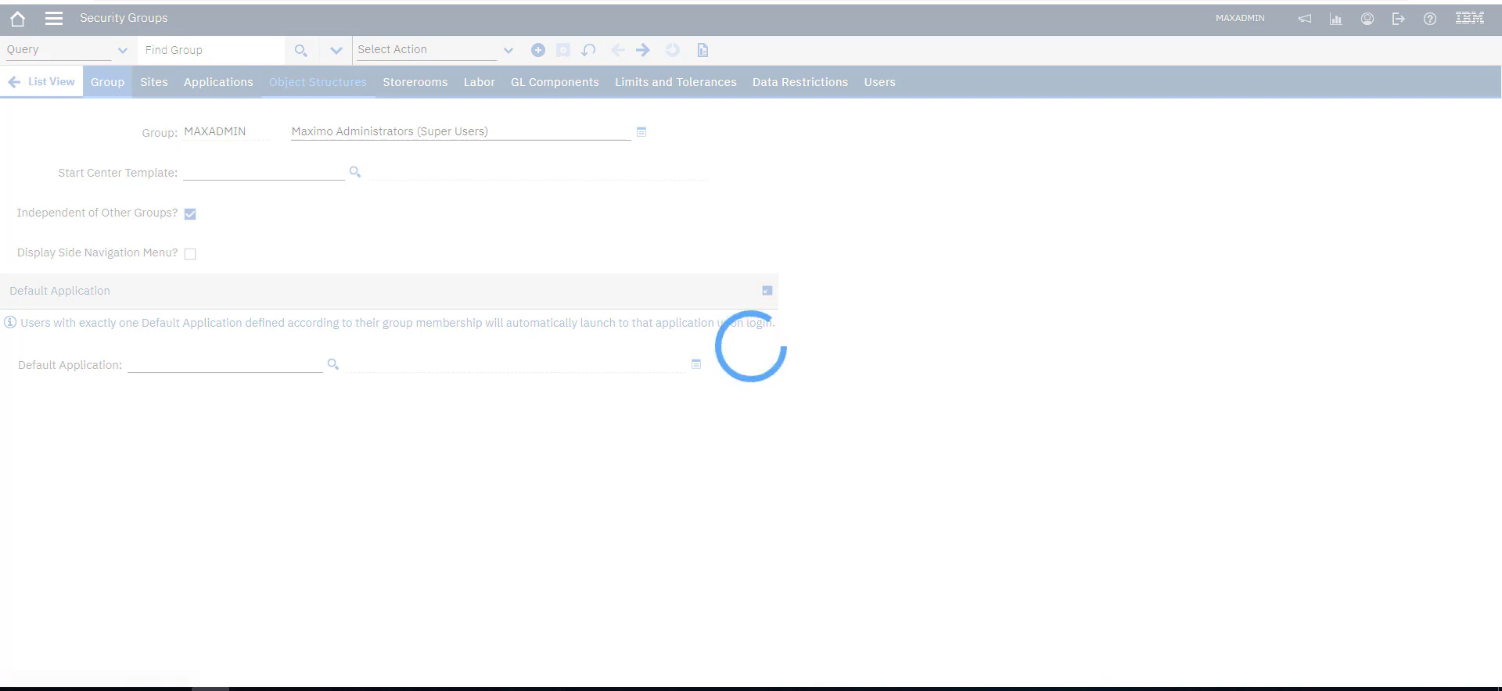
{"action": "left_click", "coordinate": [317, 81]}
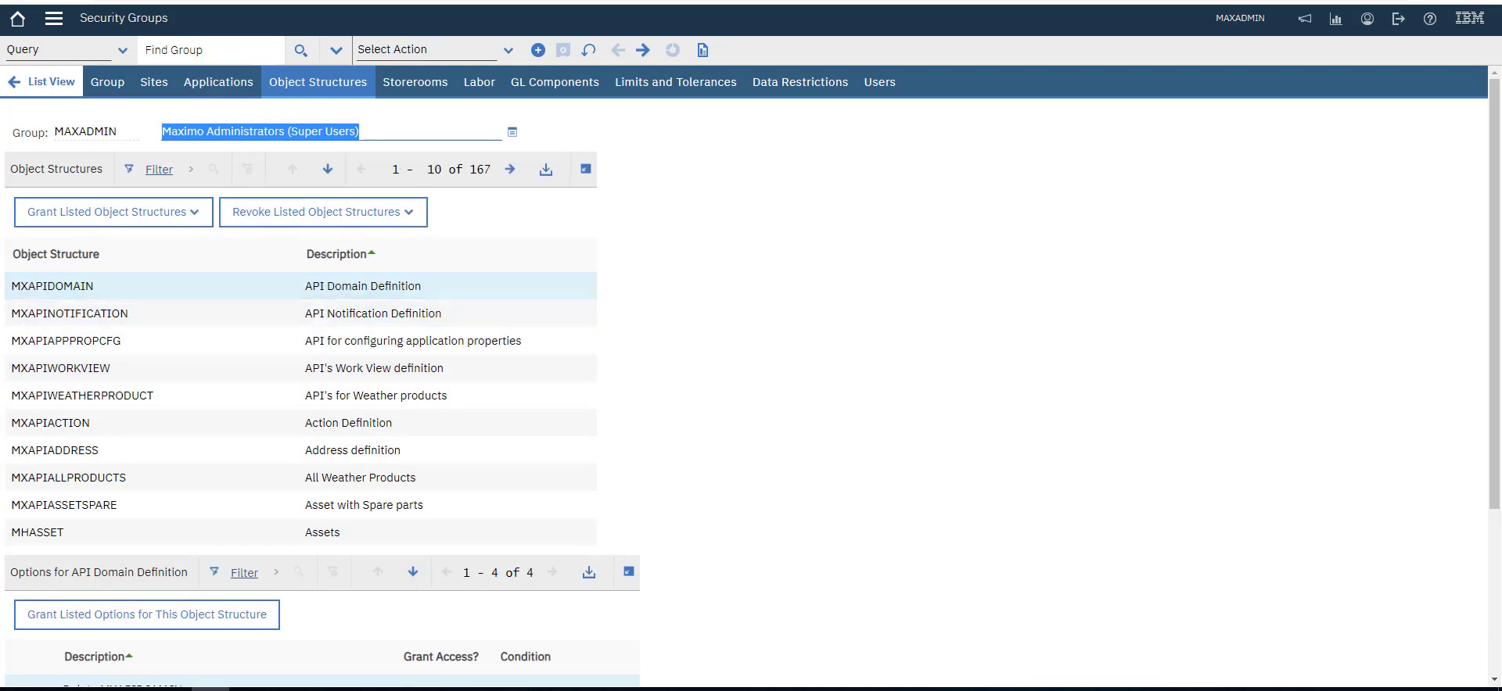
Choose All Above under Grant Listed Object Structures for MAXADMIN
{"action": "left_click", "coordinate": [107, 212]}
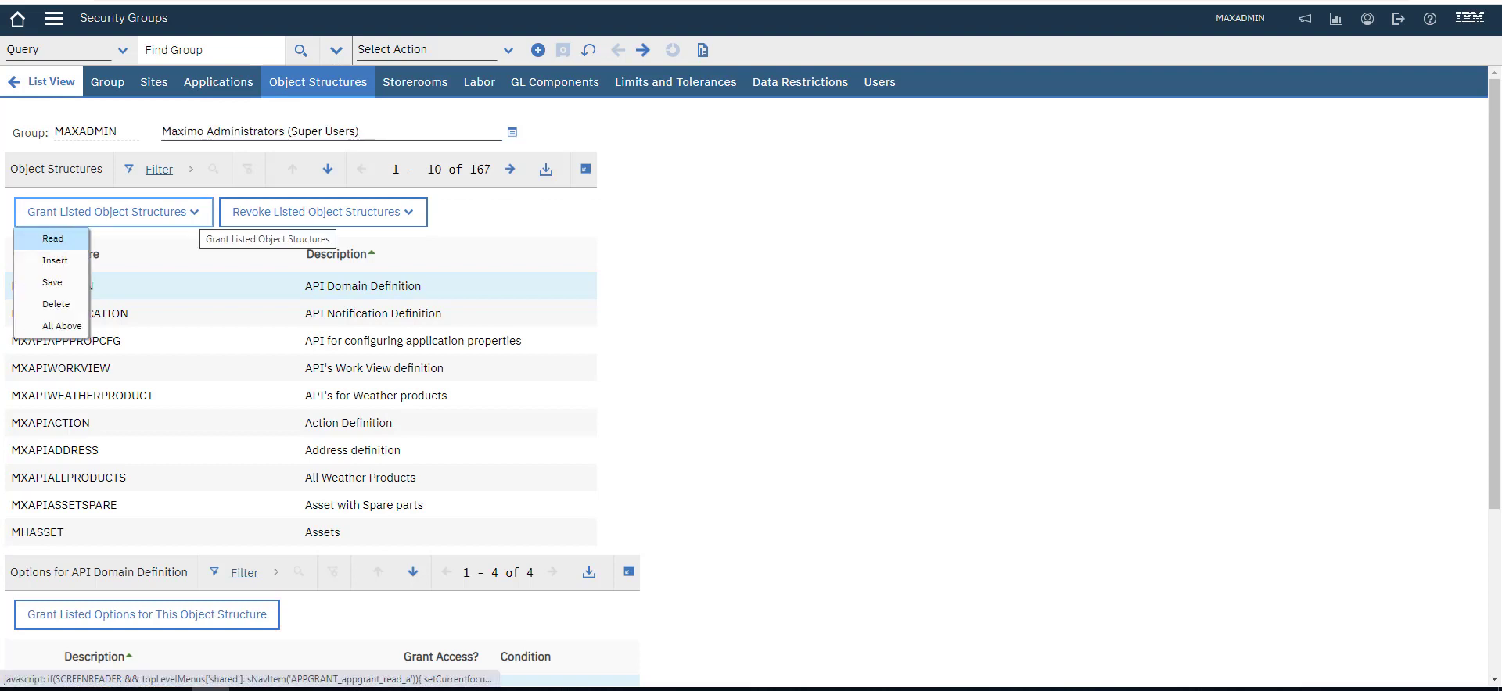
{"action": "left_click", "coordinate": [52, 238]}
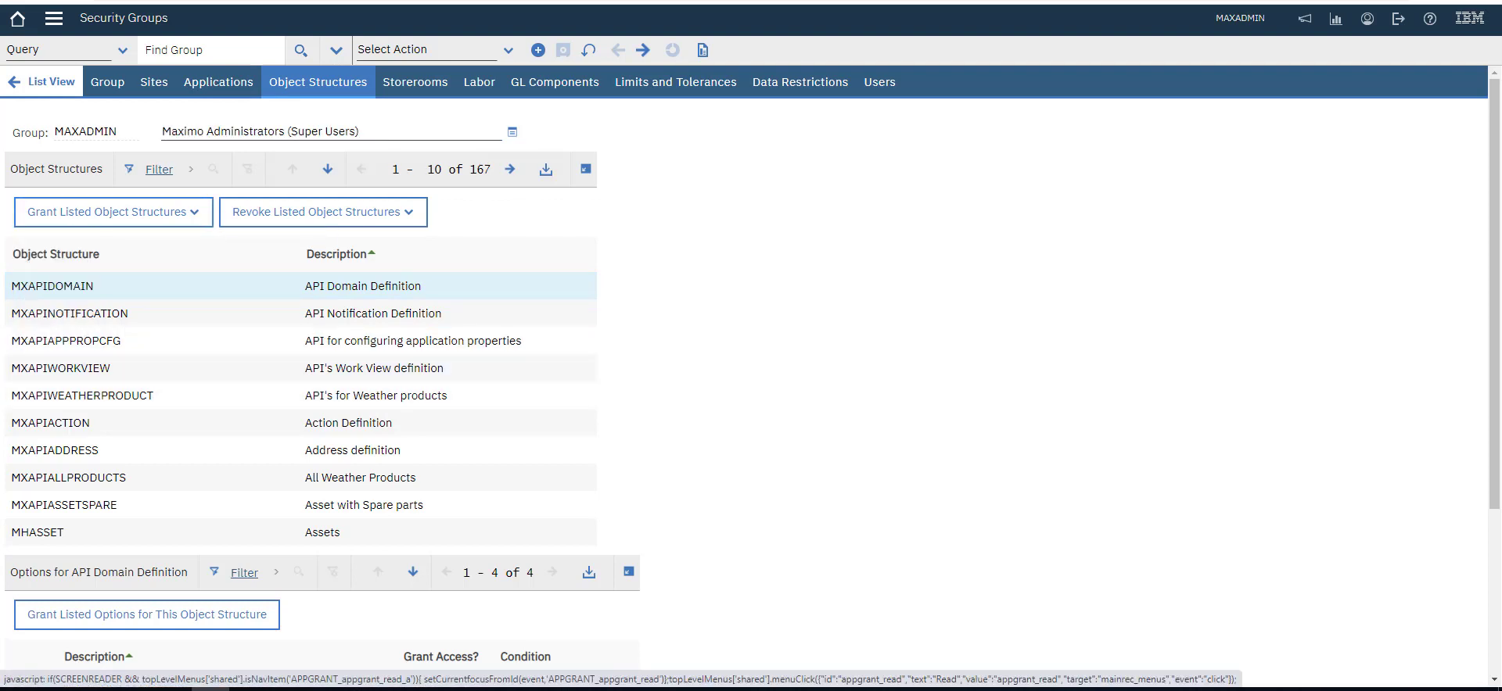
{"action": "mouse_move", "coordinate": [108, 212]}
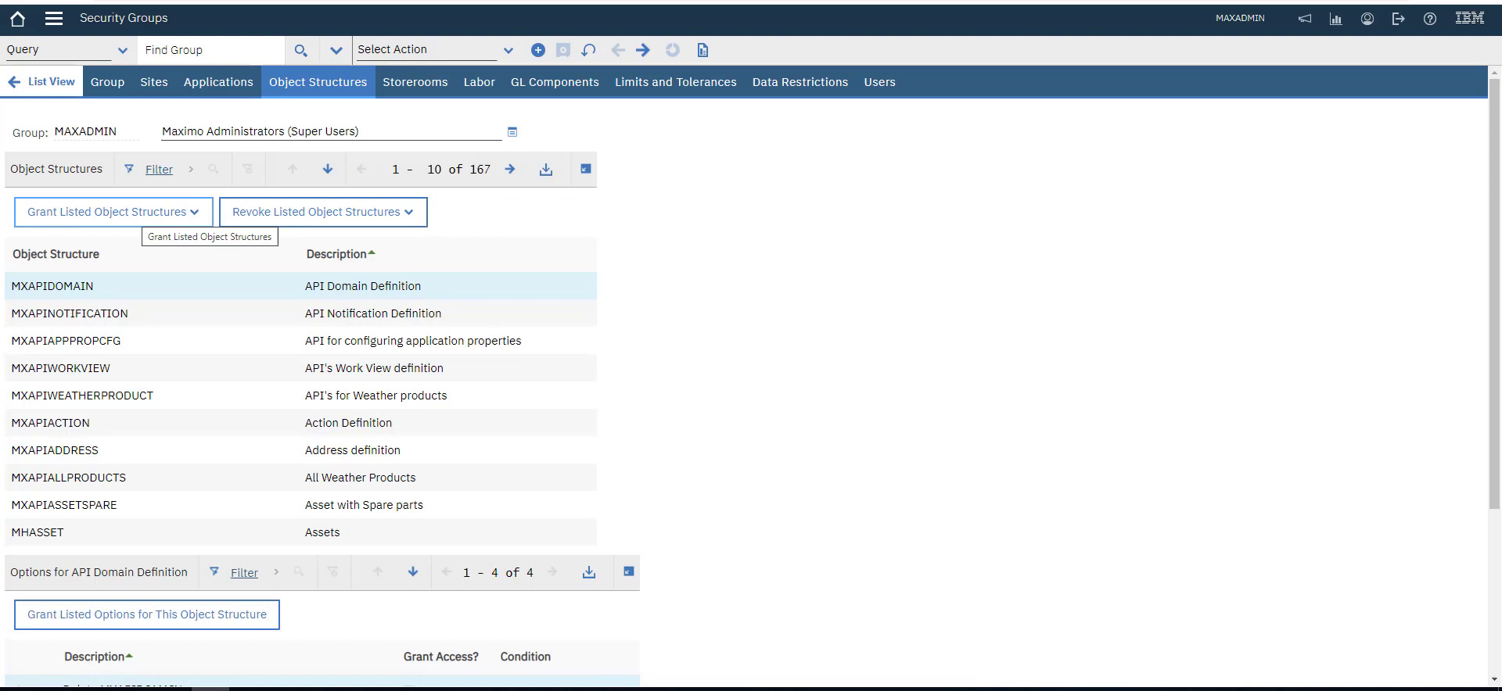
{"action": "left_click", "coordinate": [108, 212]}
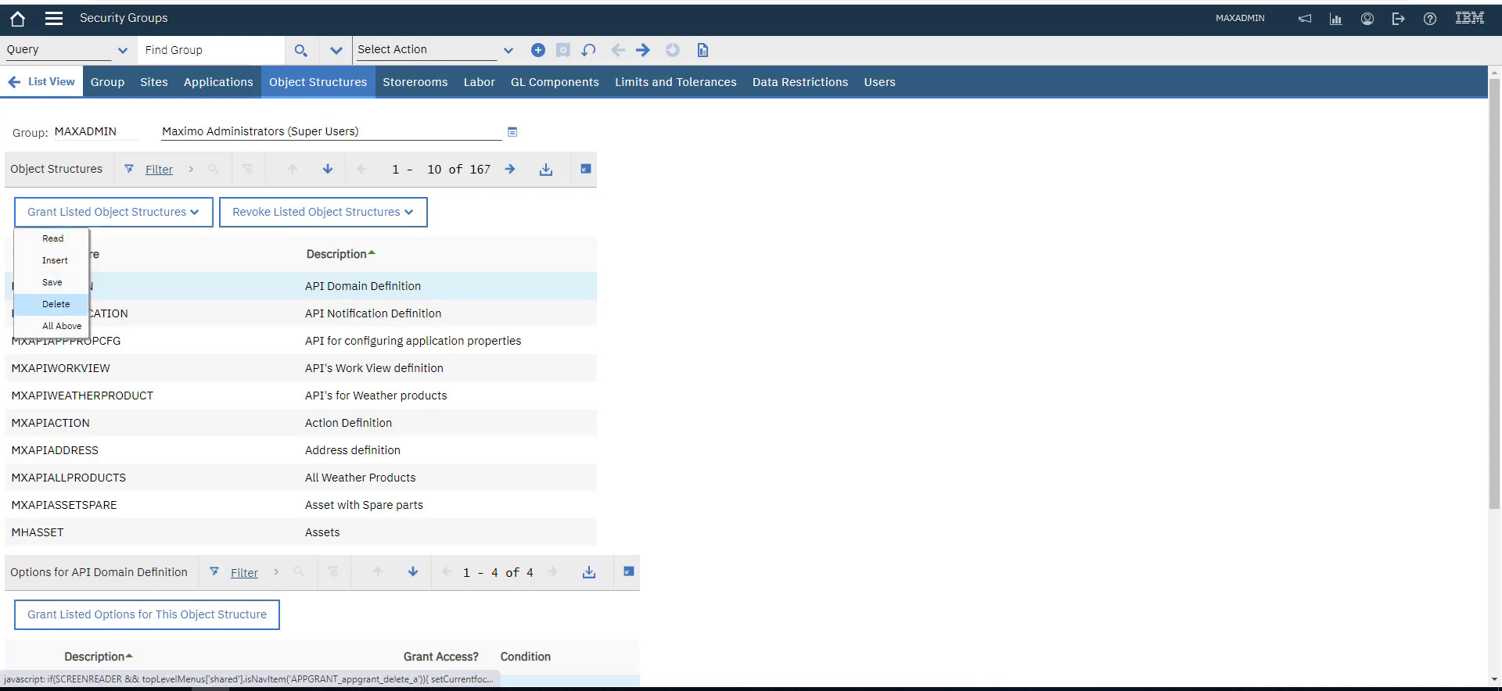
{"action": "mouse_move", "coordinate": [52, 239]}
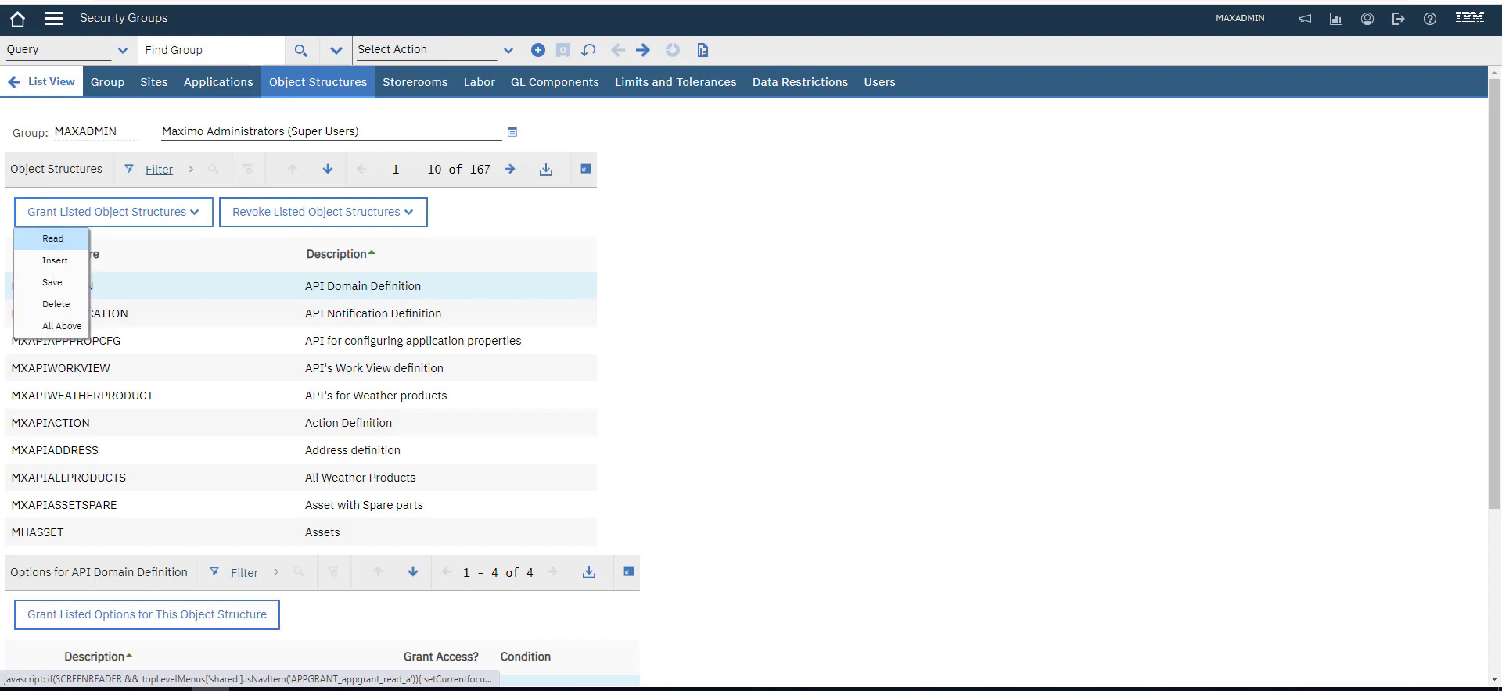
{"action": "mouse_move", "coordinate": [61, 325]}
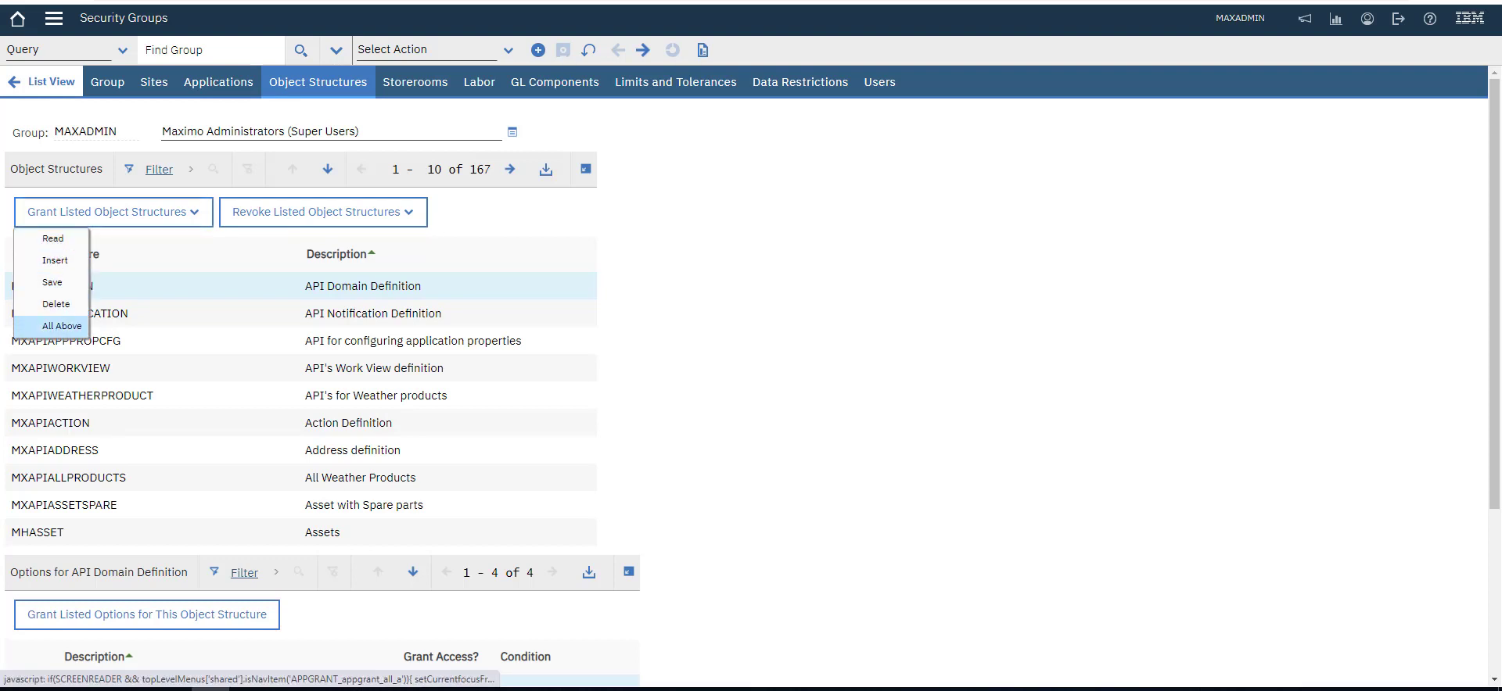
{"action": "left_click", "coordinate": [62, 327]}
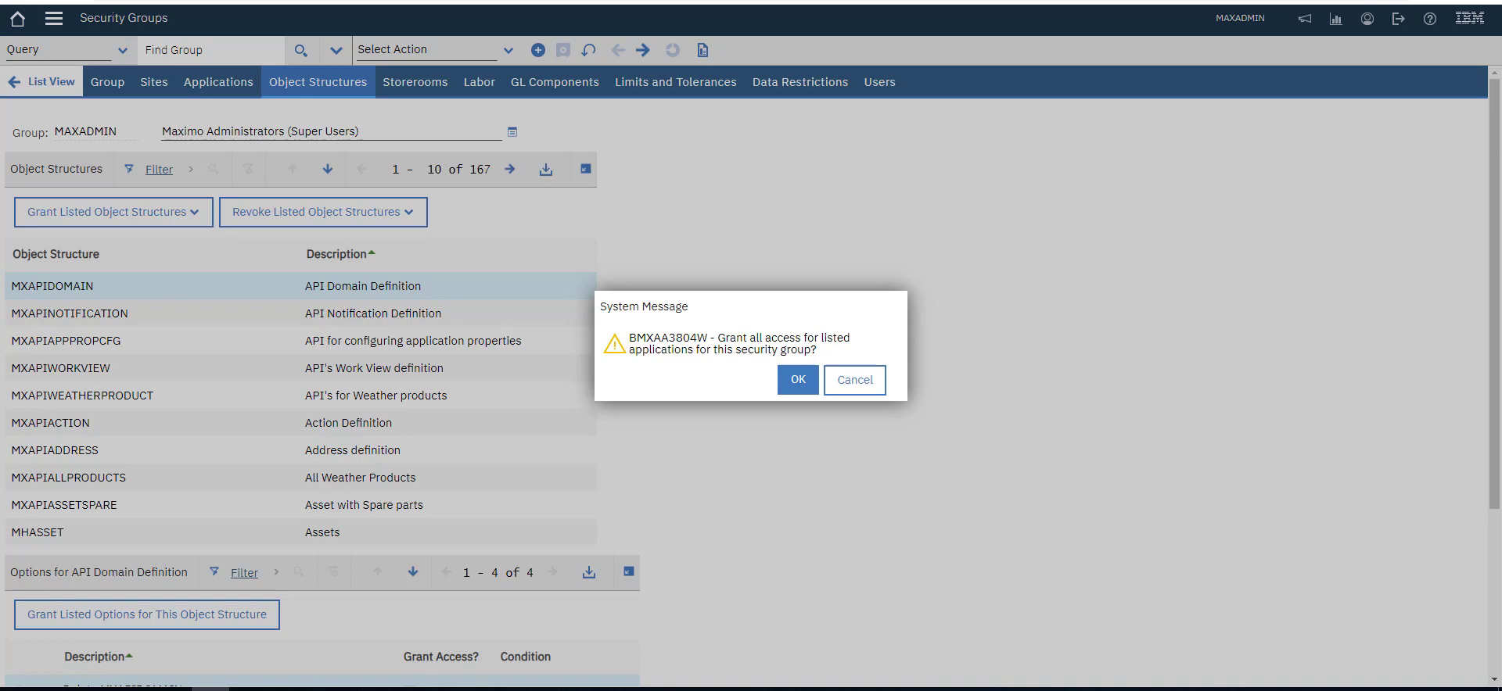
Accept the grant-all-access System Message with OK, then sign out of Maximo
{"action": "left_click", "coordinate": [797, 379]}
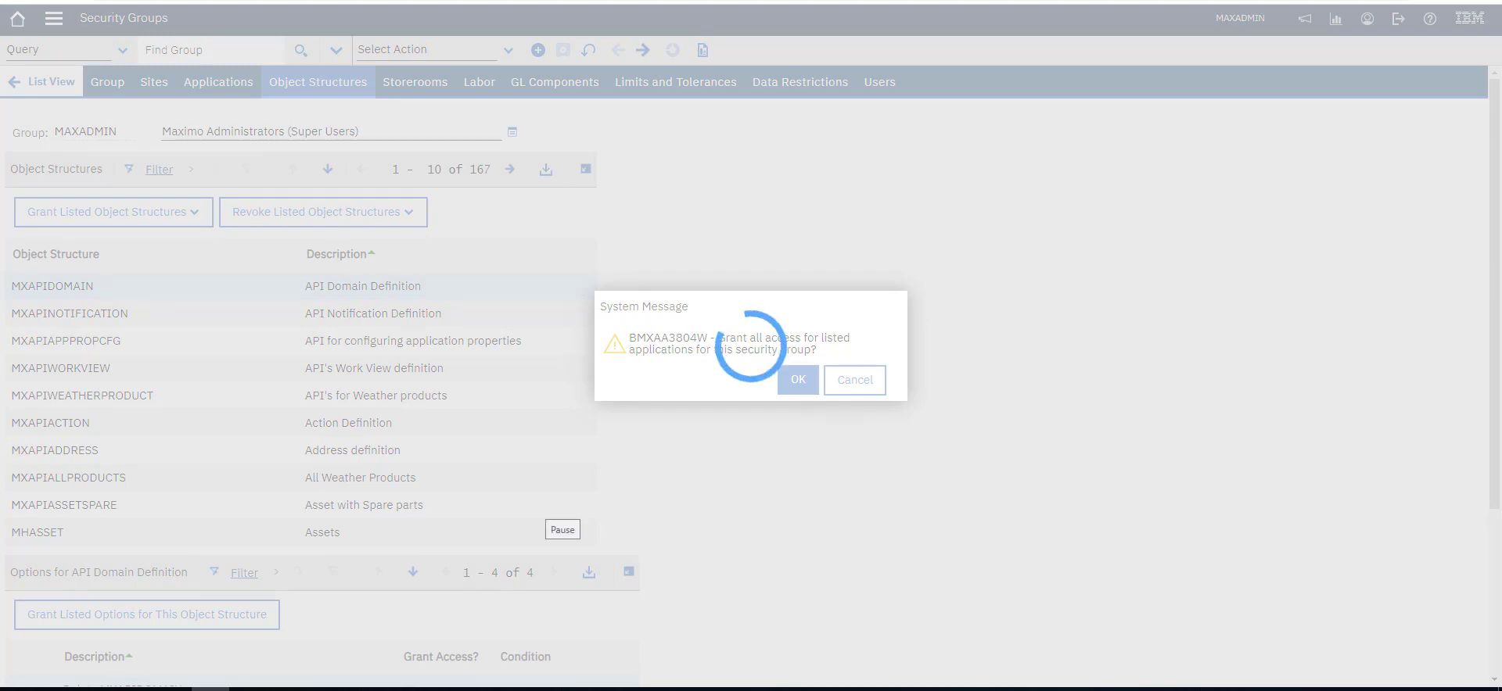
{"action": "left_click", "coordinate": [796, 379]}
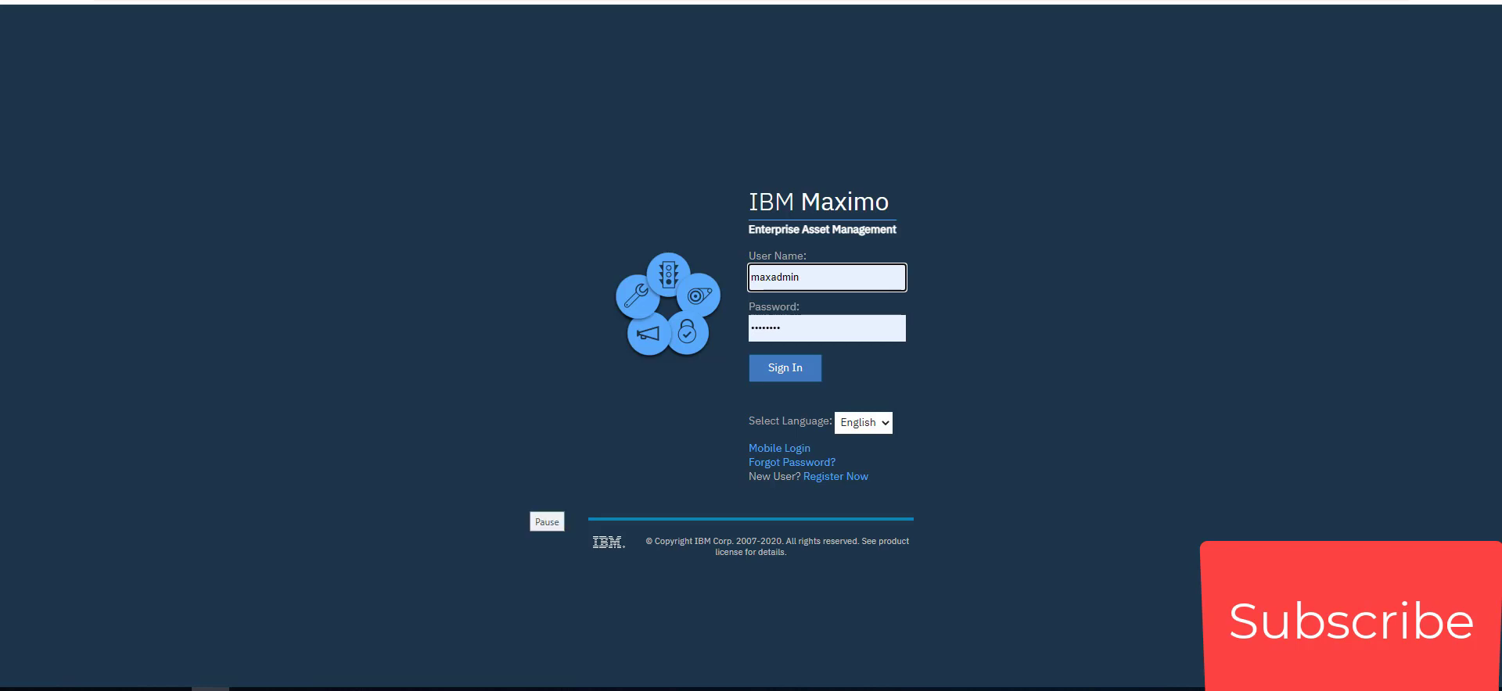
{"action": "left_click", "coordinate": [546, 522]}
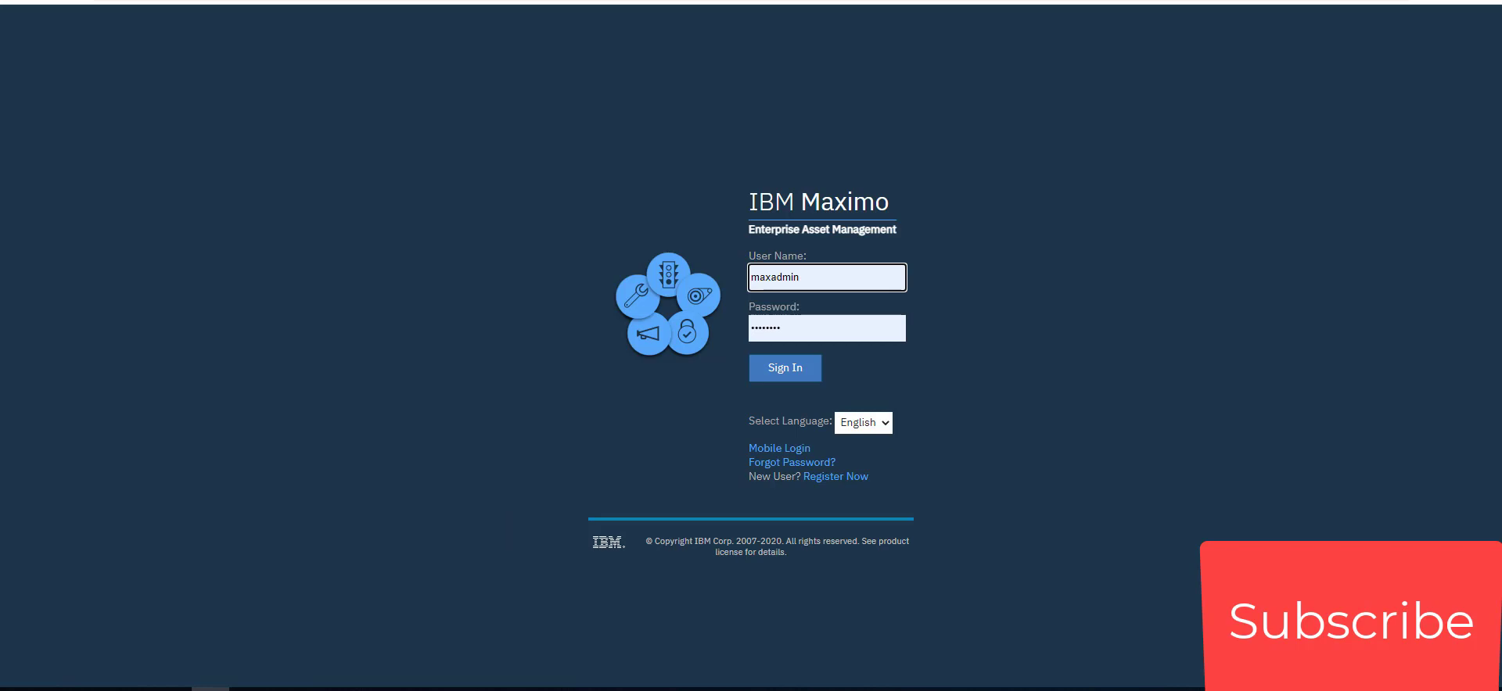
{"action": "left_click", "coordinate": [826, 277]}
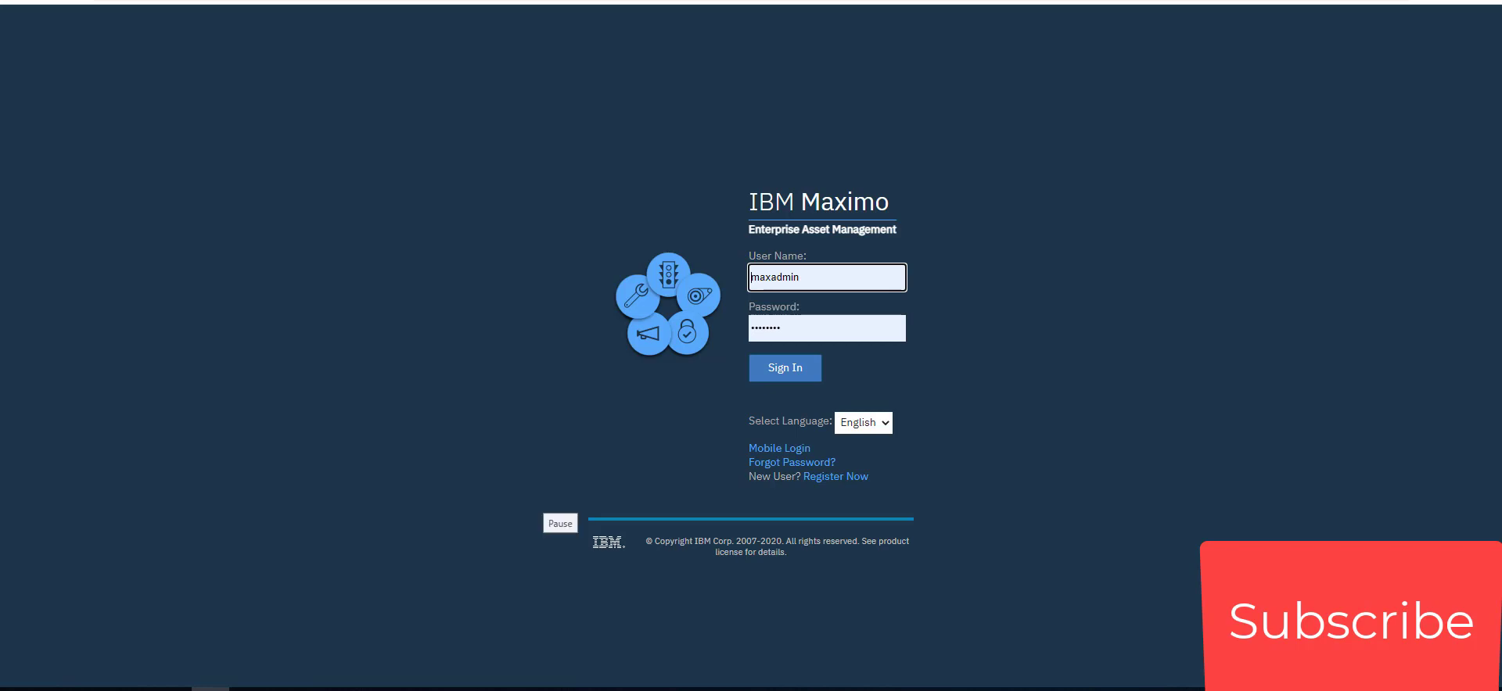